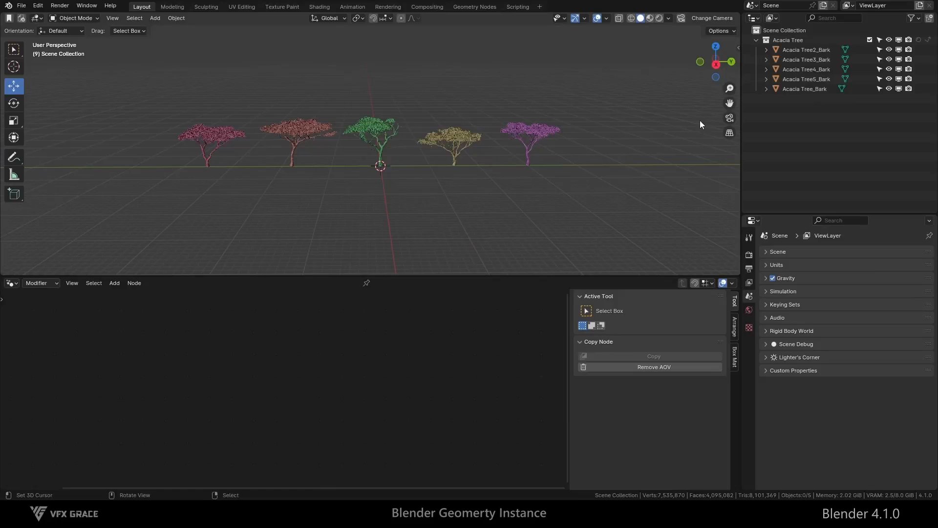
Step: Create a separate collection for each acacia tree's objects inside the Acacia Tree collection
right_click(789, 40)
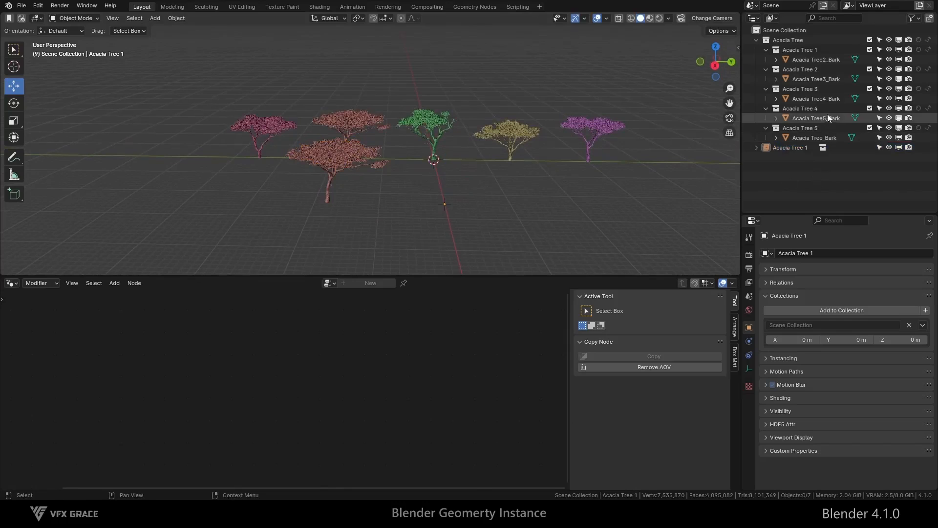
Step: Select a tree object and clear its location with Alt+G so it sits at the origin
left_click(815, 60)
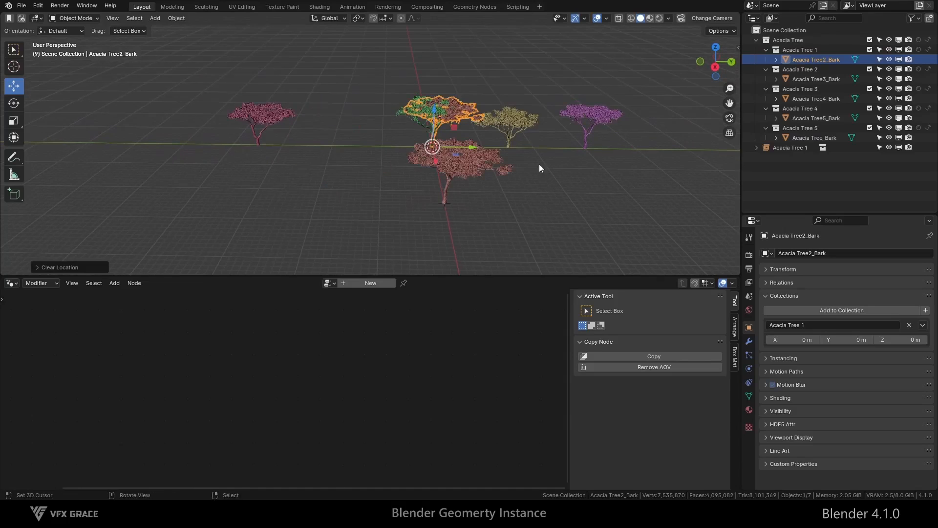
mouse_move(501, 171)
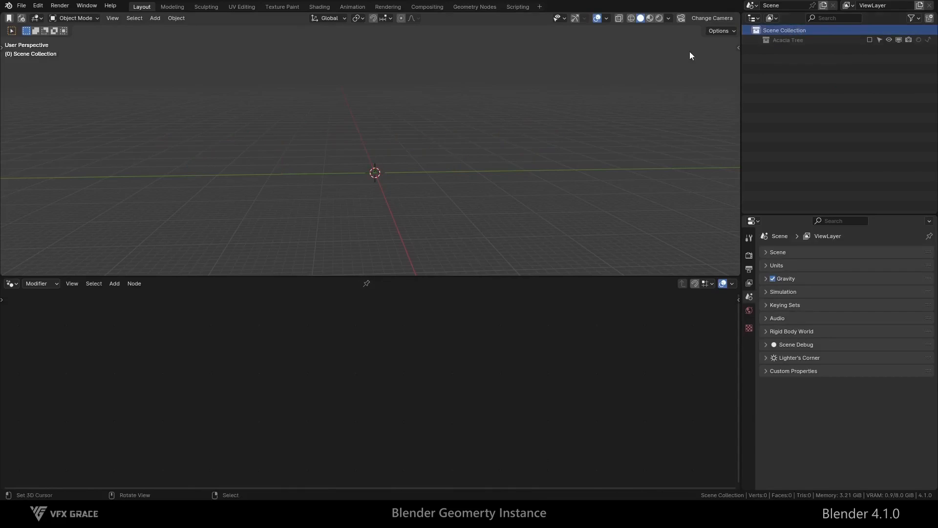
Step: Add a plane with a Geometry Nodes modifier wired through an Instance on Points node
left_click(154, 18)
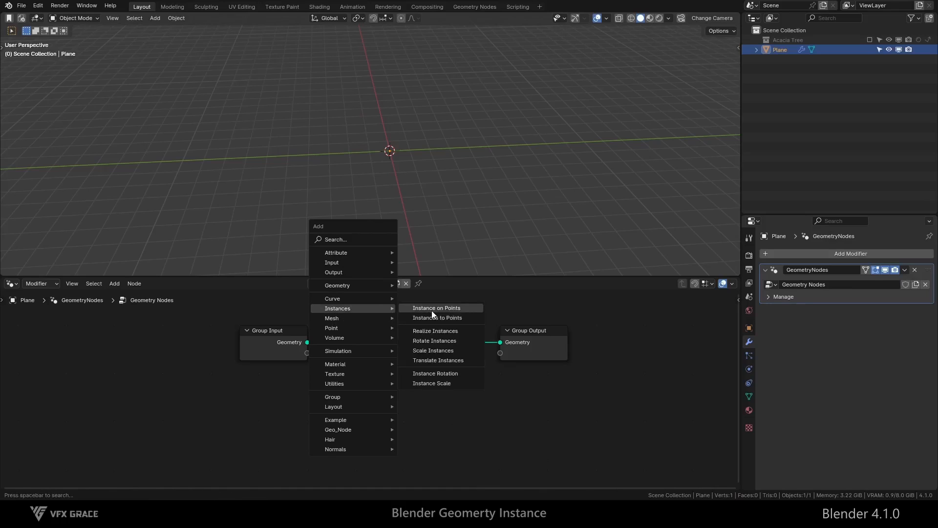
left_click(436, 307)
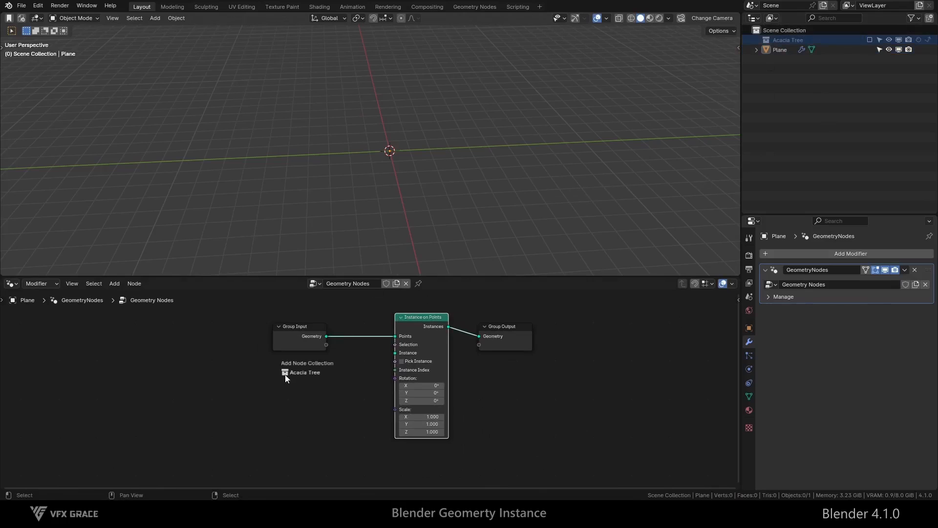
Step: Instance the Acacia Tree collection with Separate Children, Pick Instance and an exposed Instance Index
left_click(305, 372)
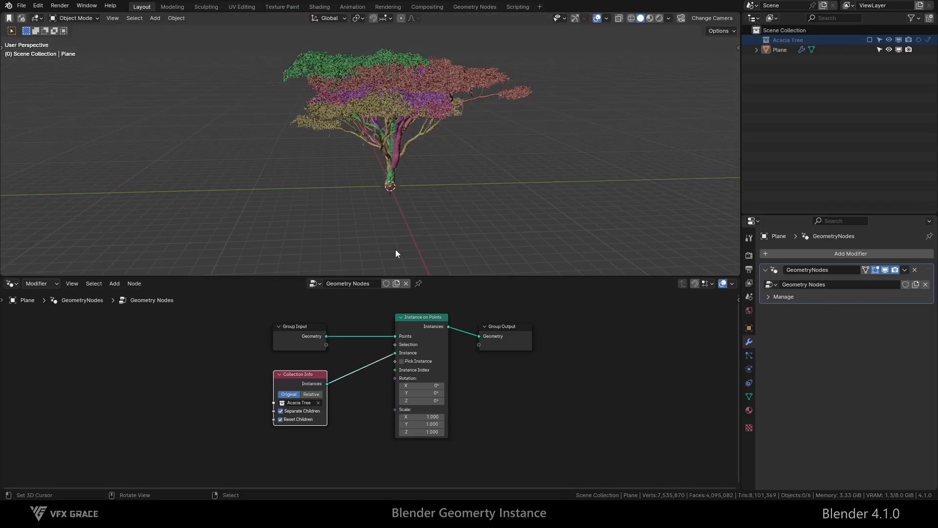
left_click(401, 361)
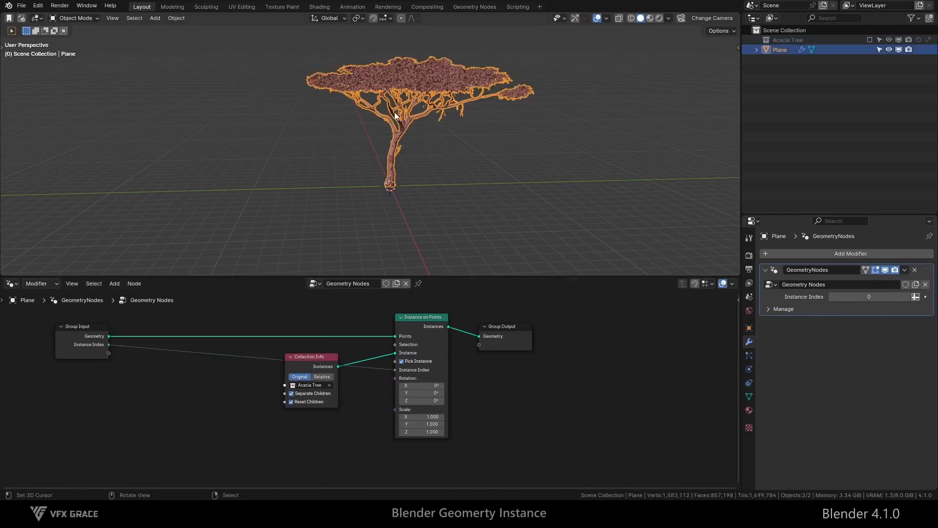
Step: Duplicate the tree plane into a row of five, each with a different Instance Index
key("shift+d")
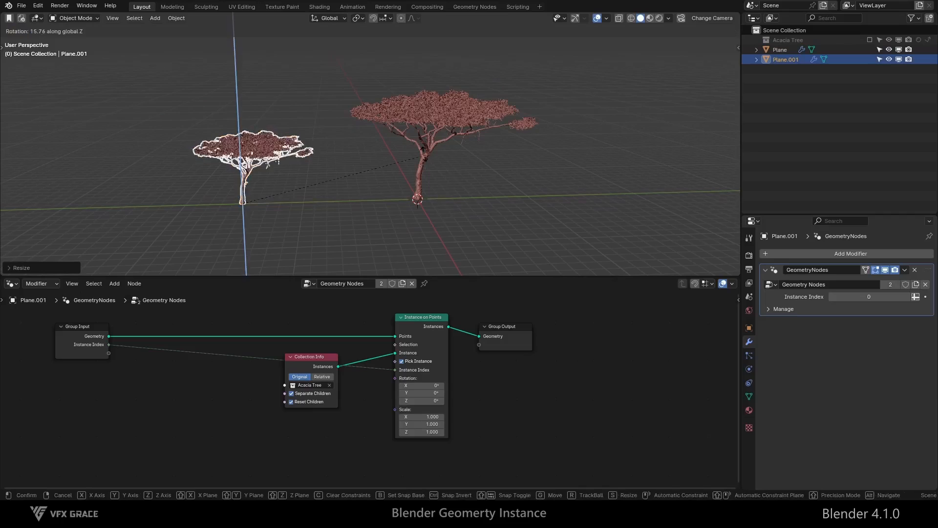
key("shift+d")
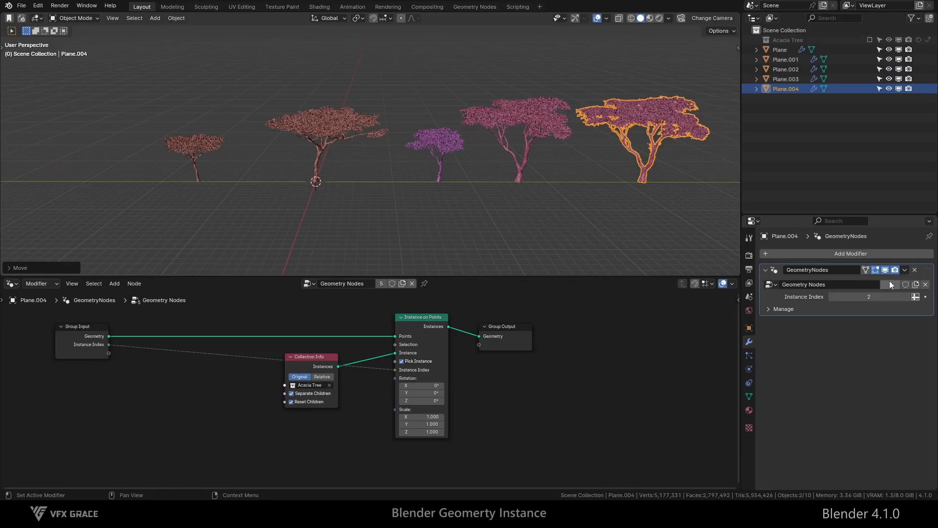
left_click(785, 59)
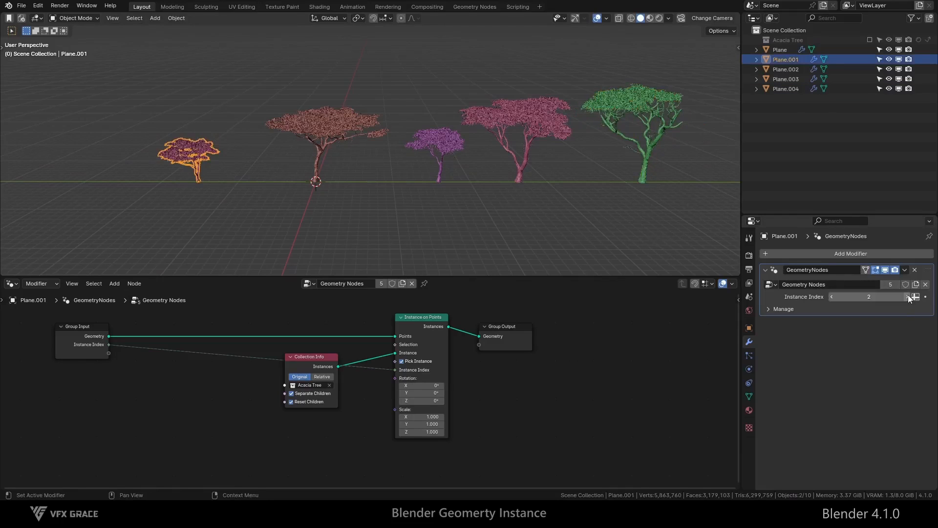
left_click(925, 296)
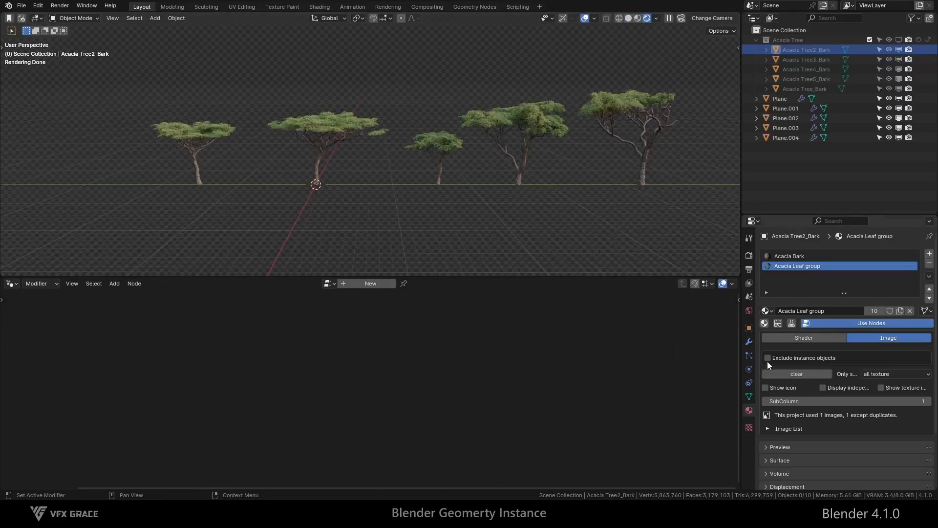
Step: Inspect the Acacia Tree3, Tree5 and Tree bark materials, then reselect Plane
left_click(806, 59)
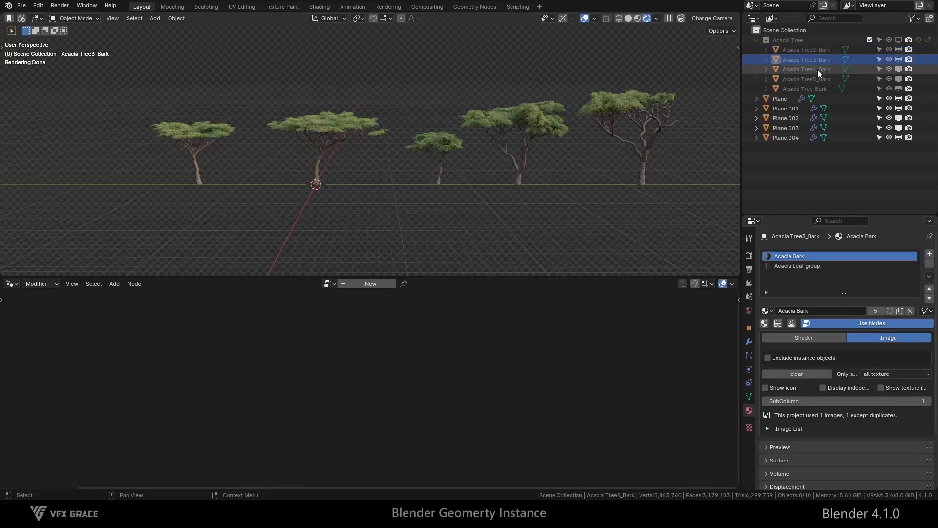
left_click(806, 78)
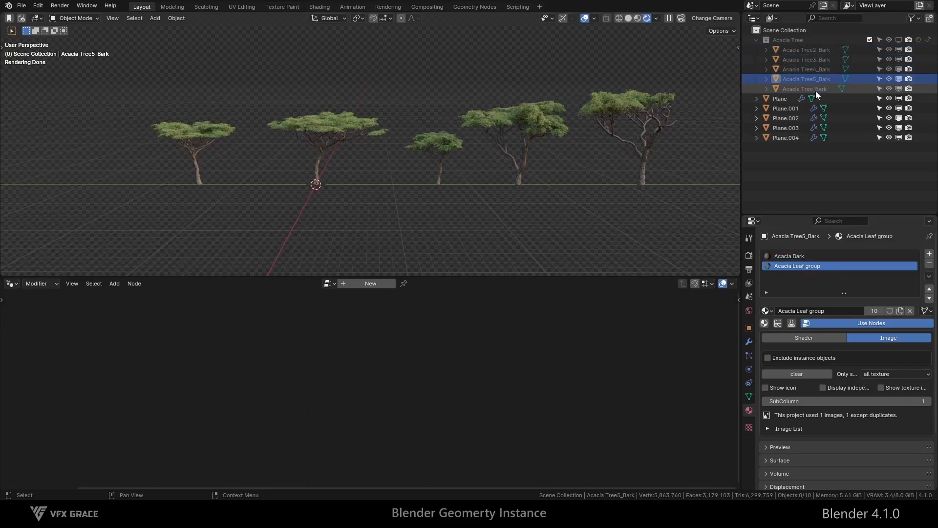
left_click(806, 89)
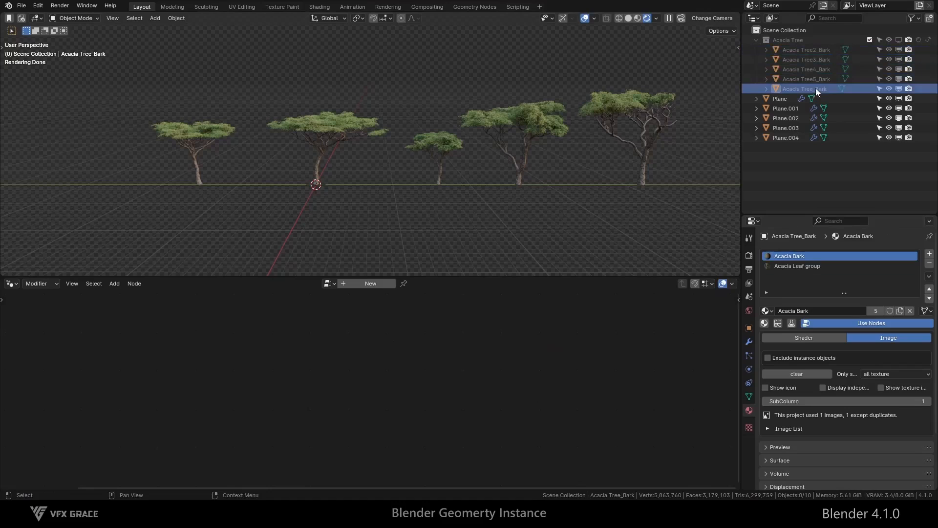
left_click(780, 98)
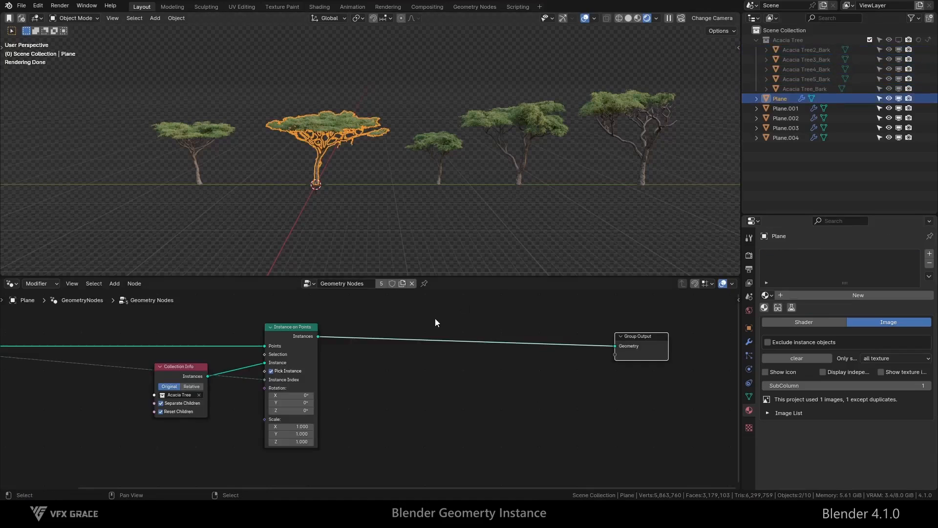
Step: Add a Store Named Attribute node storing an Instance-domain Color attribute named col
left_click(114, 283)
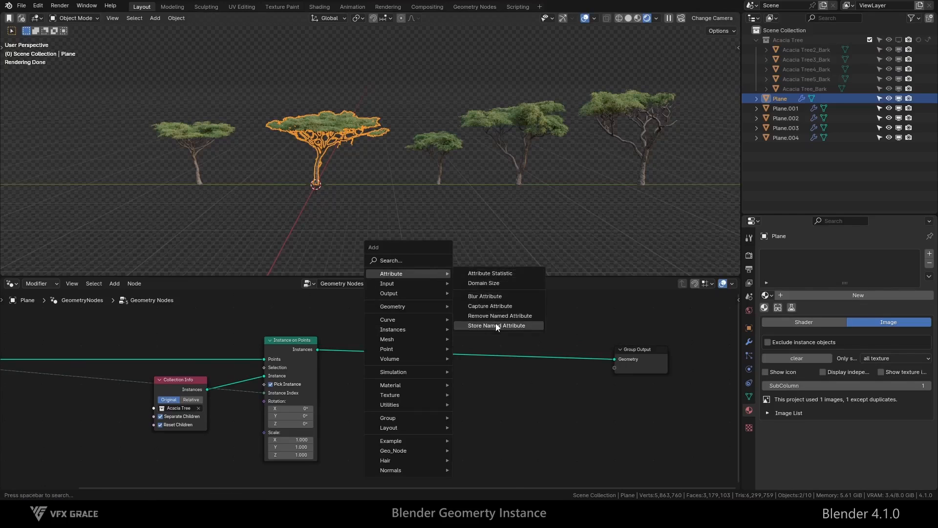
left_click(496, 325)
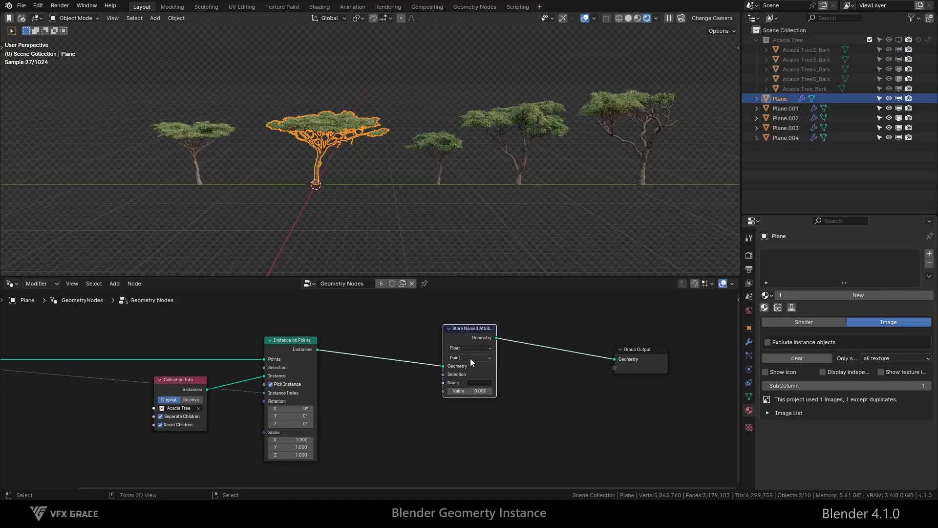
left_click(469, 357)
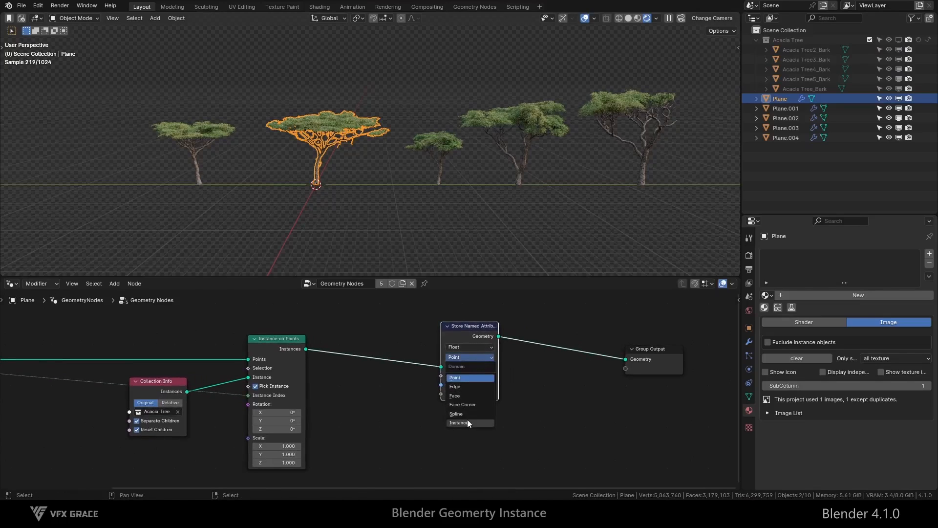
left_click(459, 422)
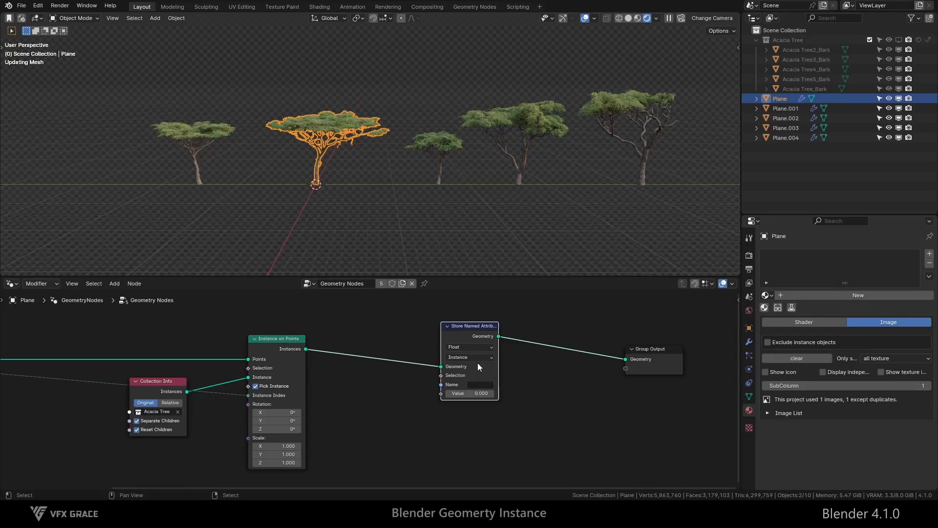
left_click(469, 346)
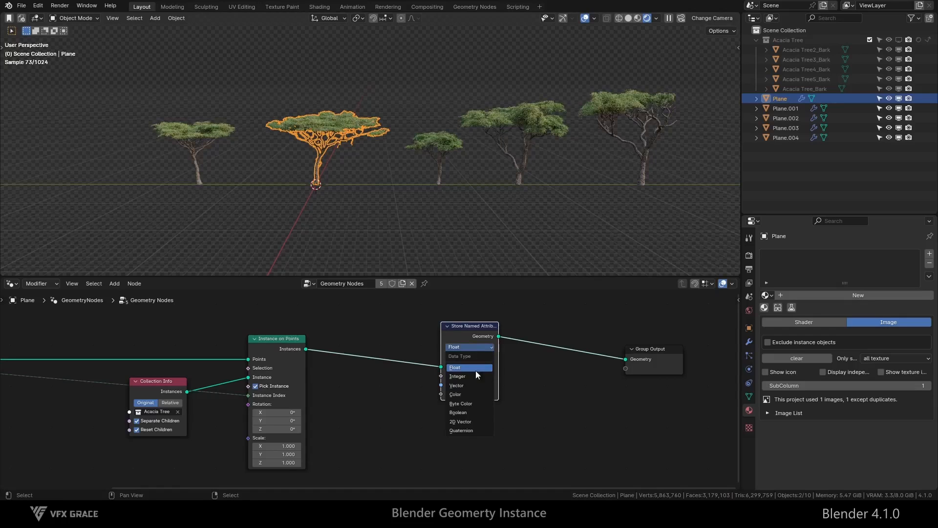
left_click(455, 394)
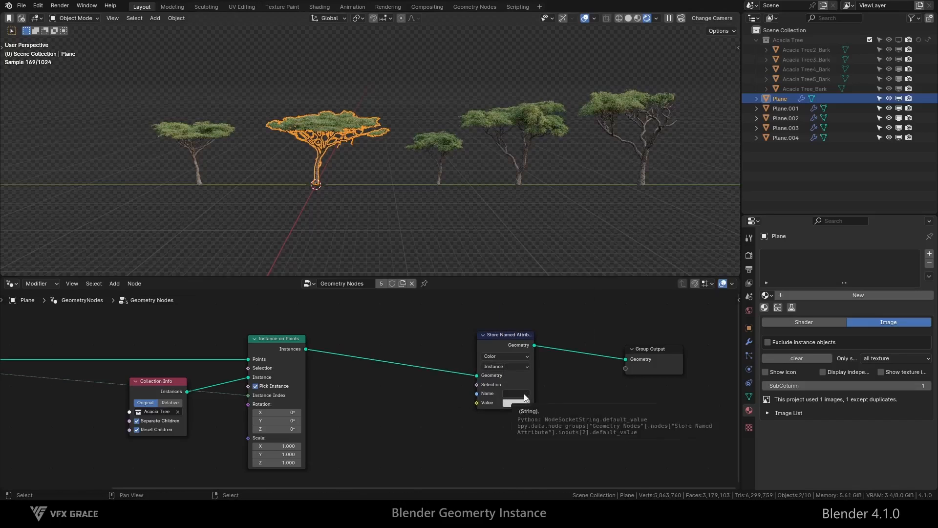
type("col")
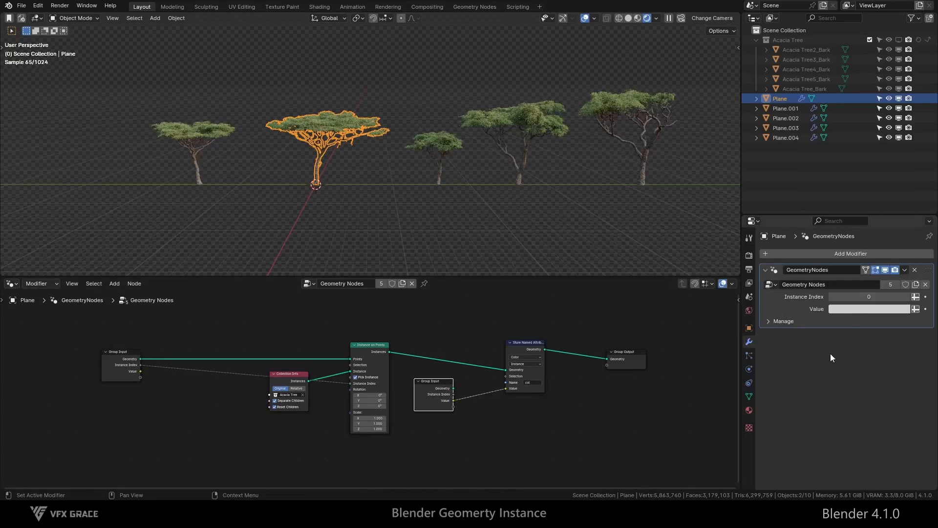
Step: Open Acacia Tree2_Bark's leaf shader nodes and set the mix node to Color blend
left_click(806, 50)
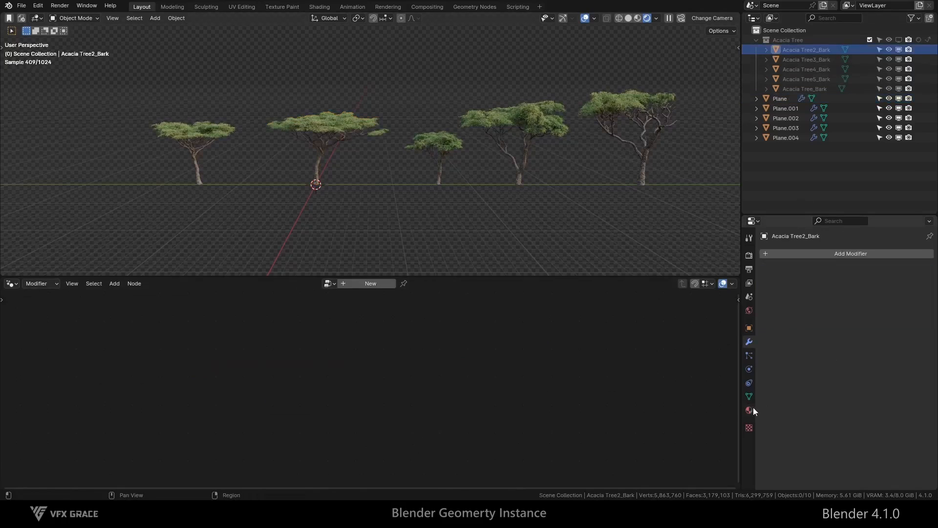
left_click(11, 283)
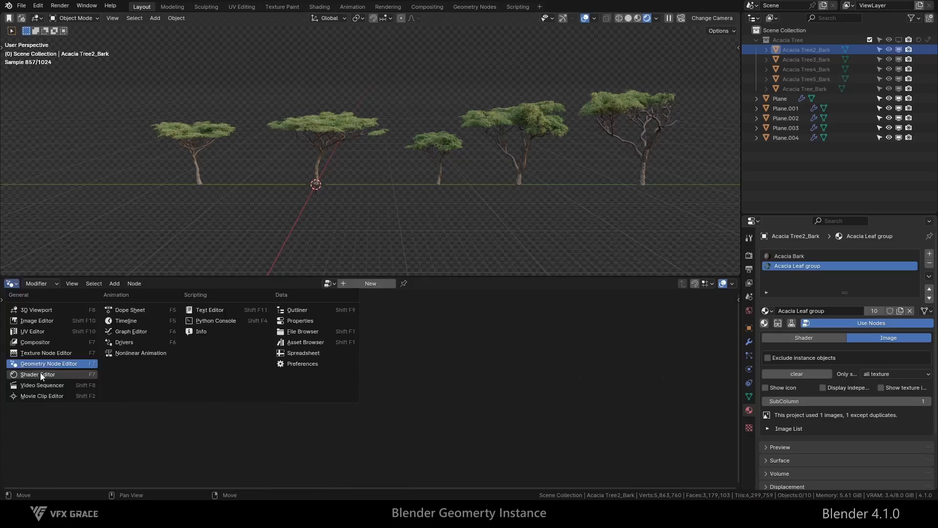
left_click(37, 374)
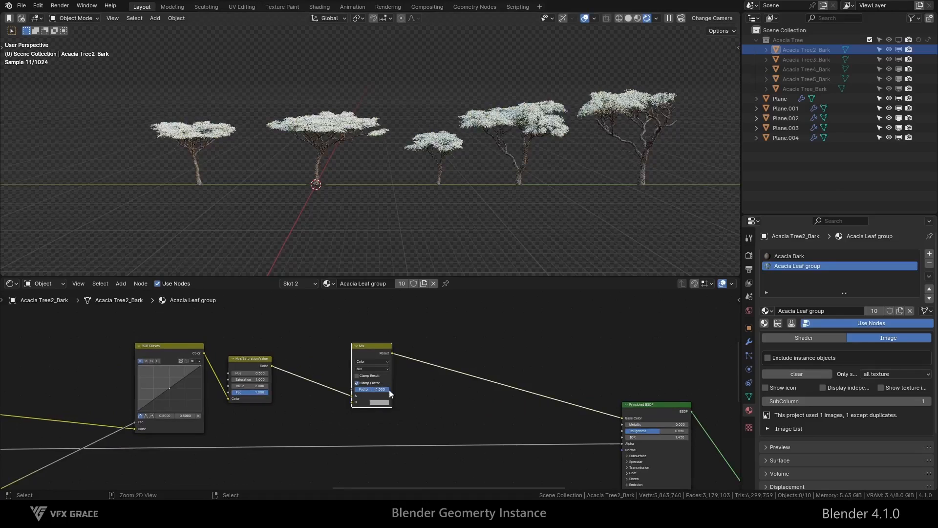
left_click(365, 362)
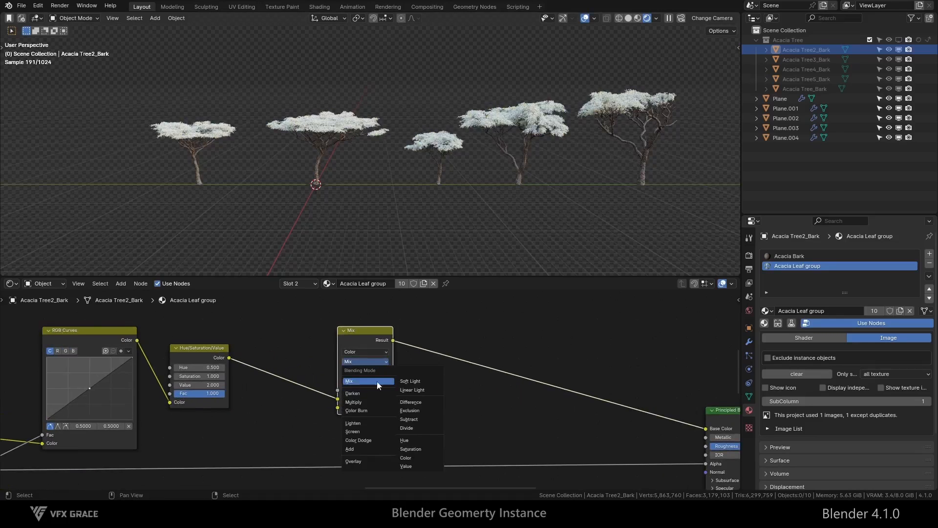
left_click(405, 457)
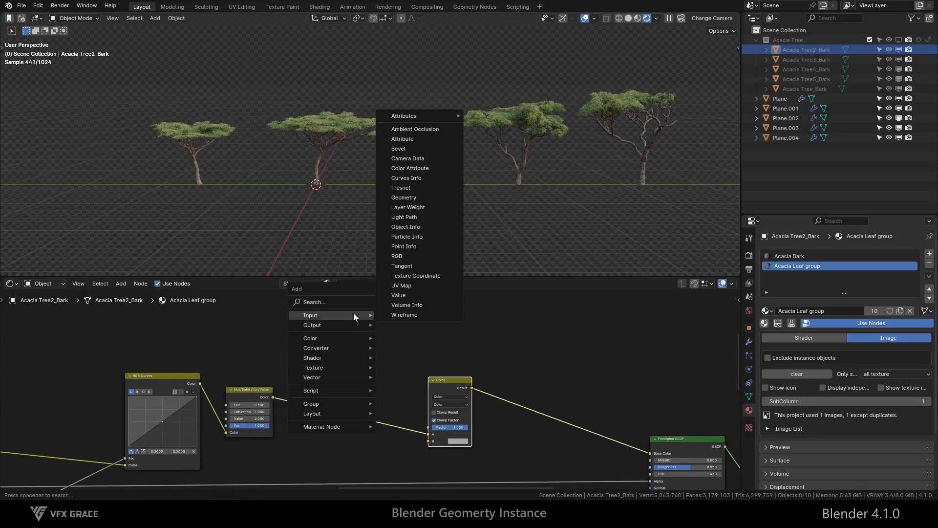
Step: Add an Instancer-type Attribute node reading col and connect its Color into the mix
left_click(402, 138)
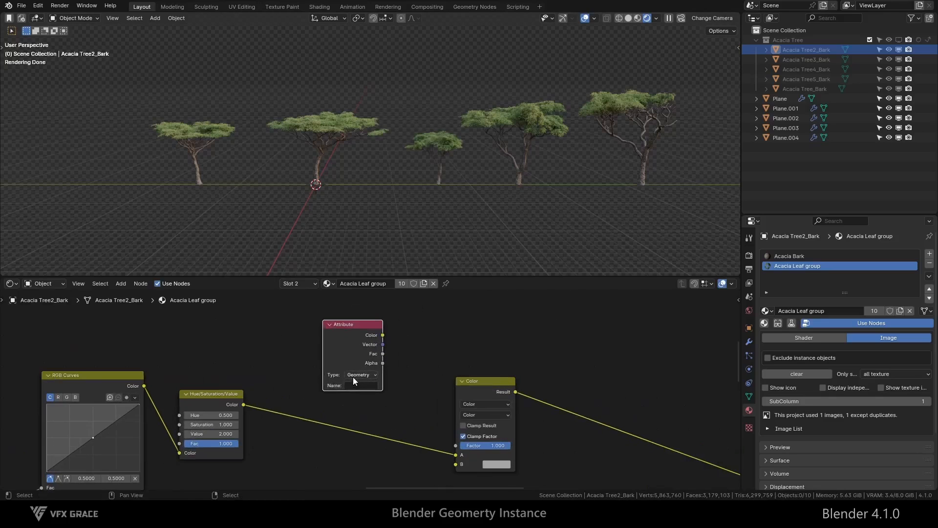
left_click(362, 374)
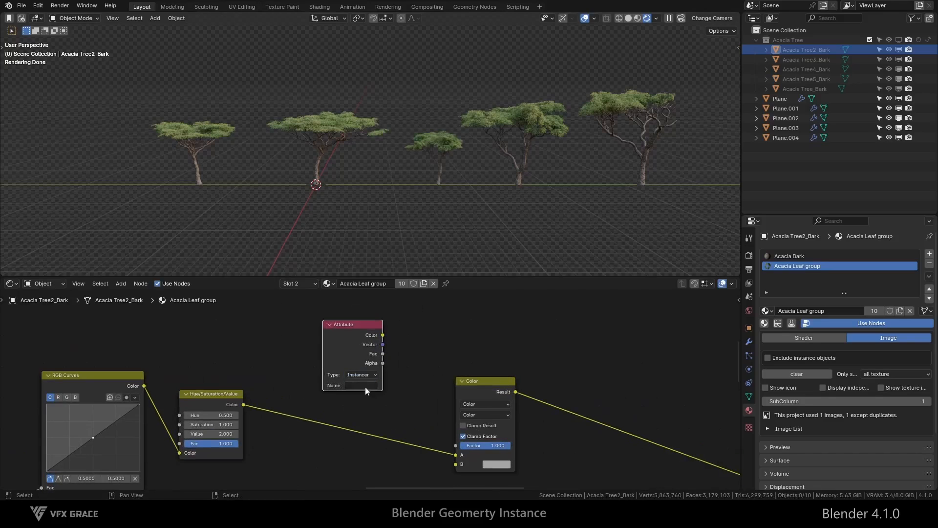
type("col")
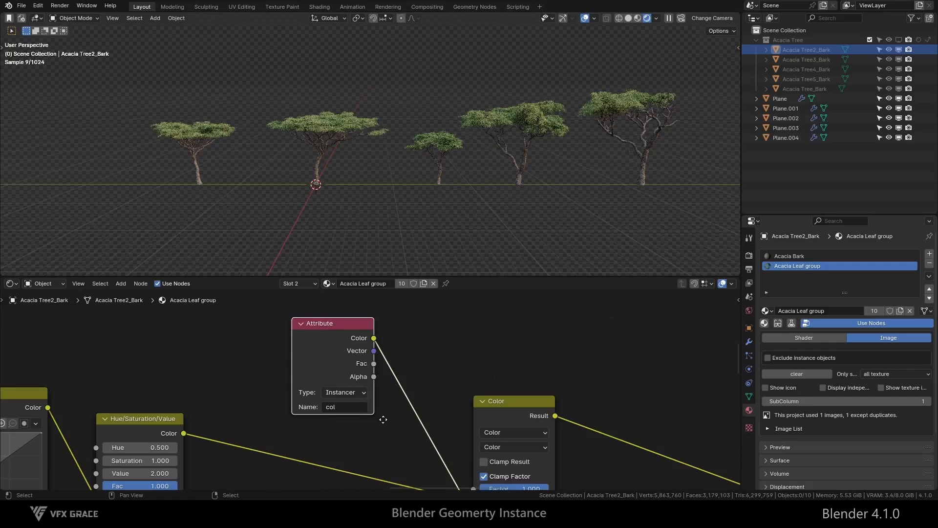
left_click(10, 283)
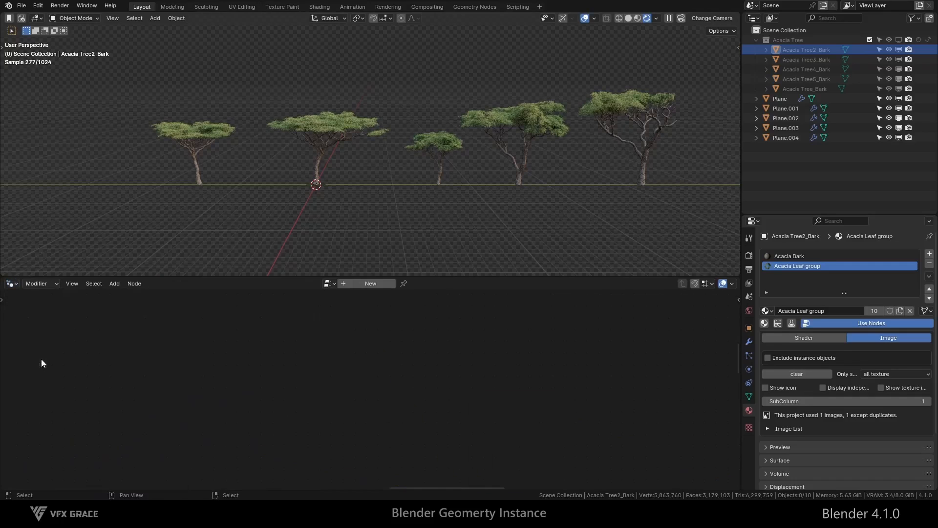
Step: Set each plane's Value colour so the leaves become orange, red, purple, green and blue
left_click(780, 98)
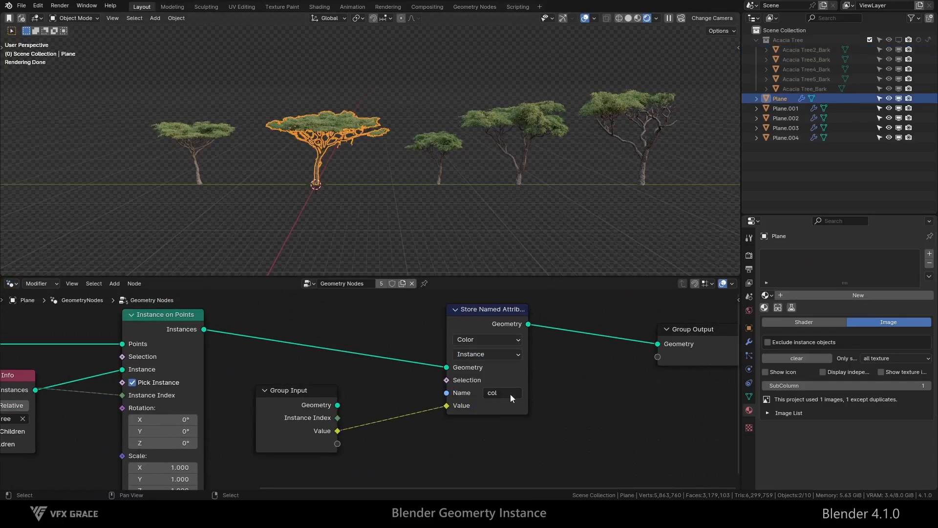
left_click(11, 283)
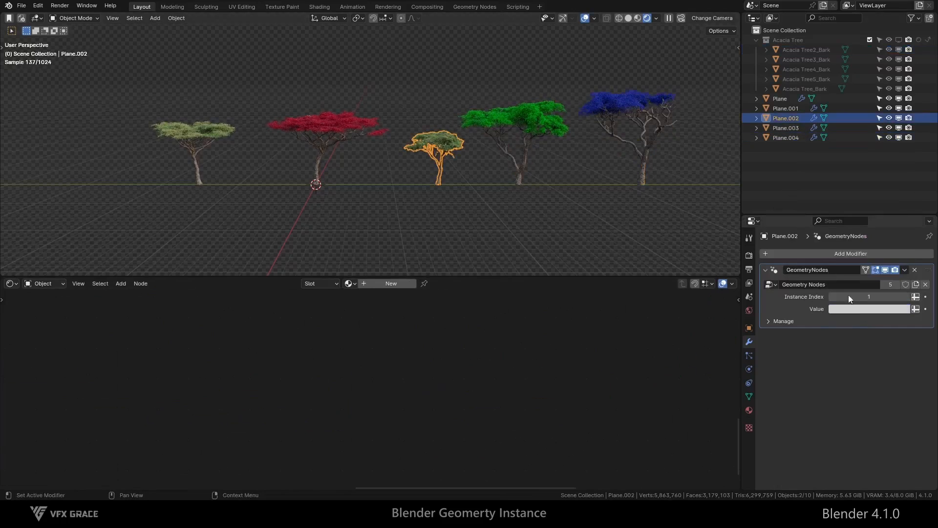
left_click(868, 308)
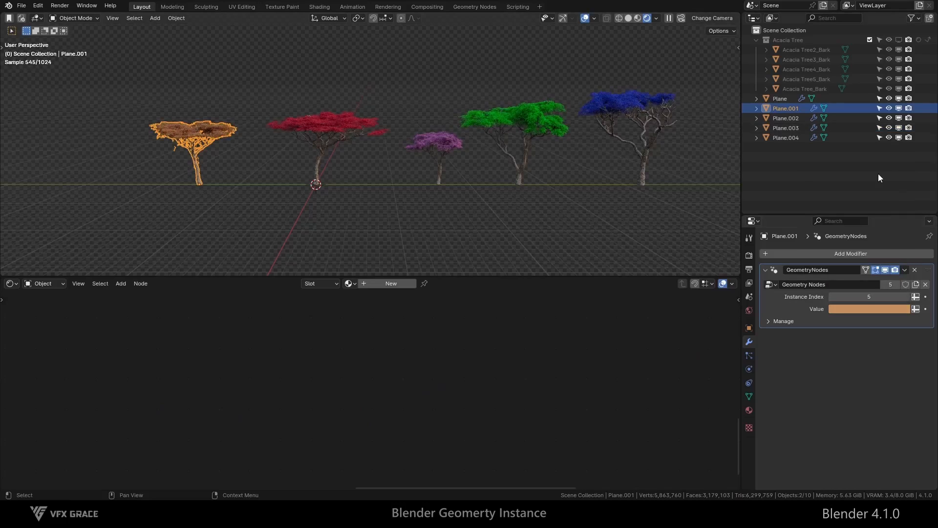
left_click(8, 283)
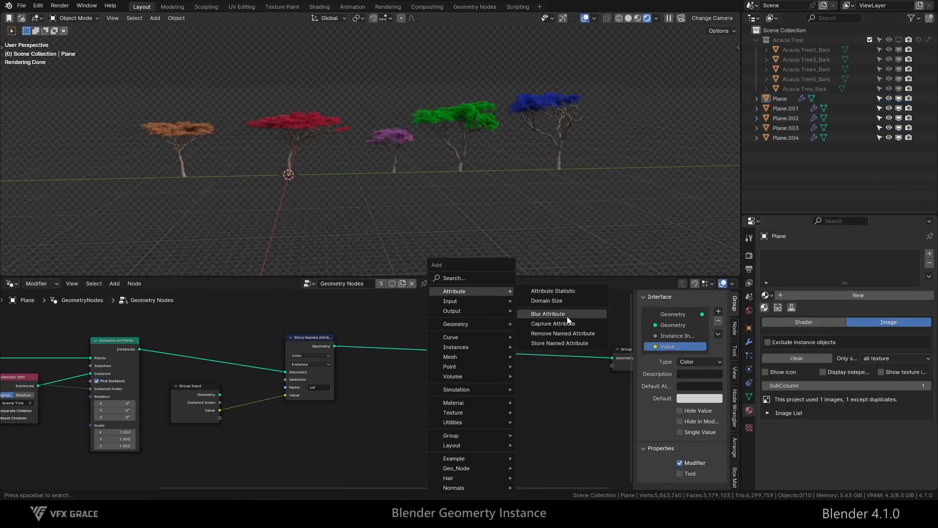
Step: Add a second Store Named Attribute node before Group Output in the plane's node tree
left_click(559, 343)
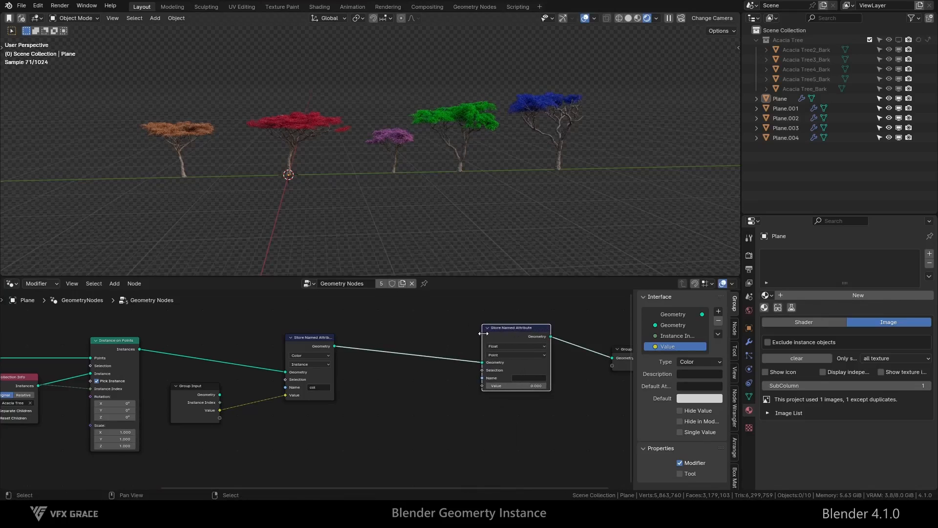
left_click(529, 346)
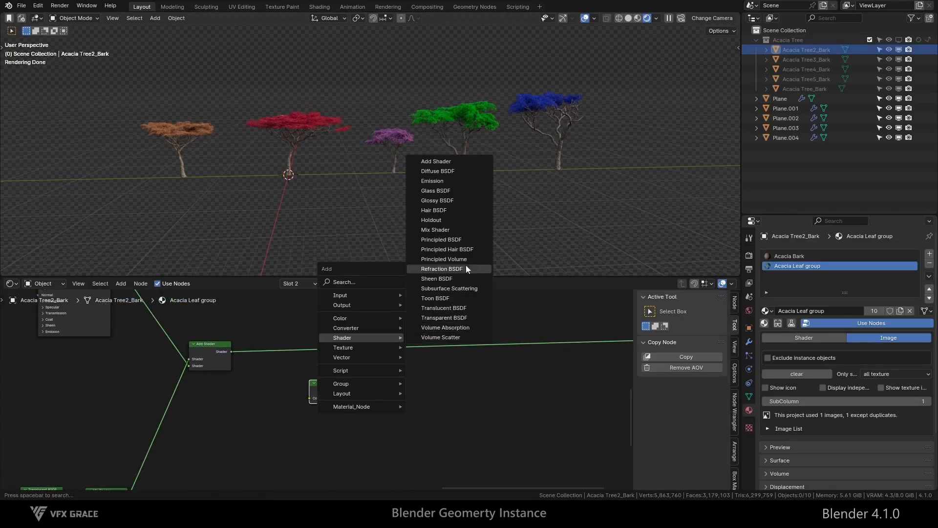
Step: Add an Attribute input node to the leaf shader to read the stored toggle
left_click(444, 307)
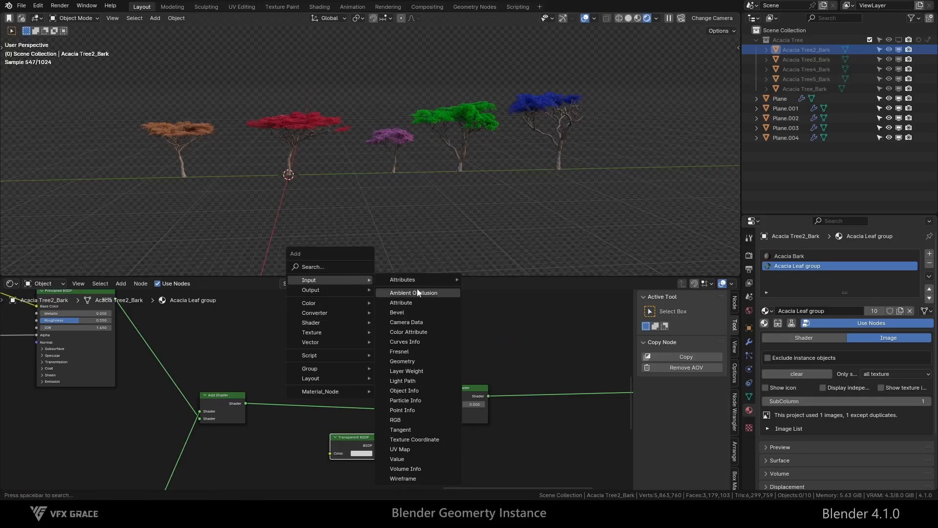
left_click(400, 302)
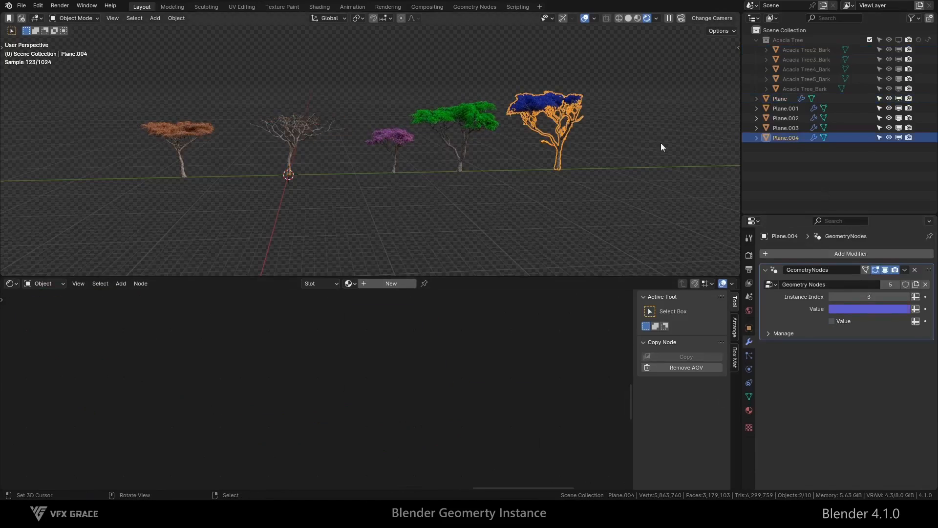
Step: Tick Plane.004's Value toggle to hide its leaves, and rename the group's colour input
left_click(832, 320)
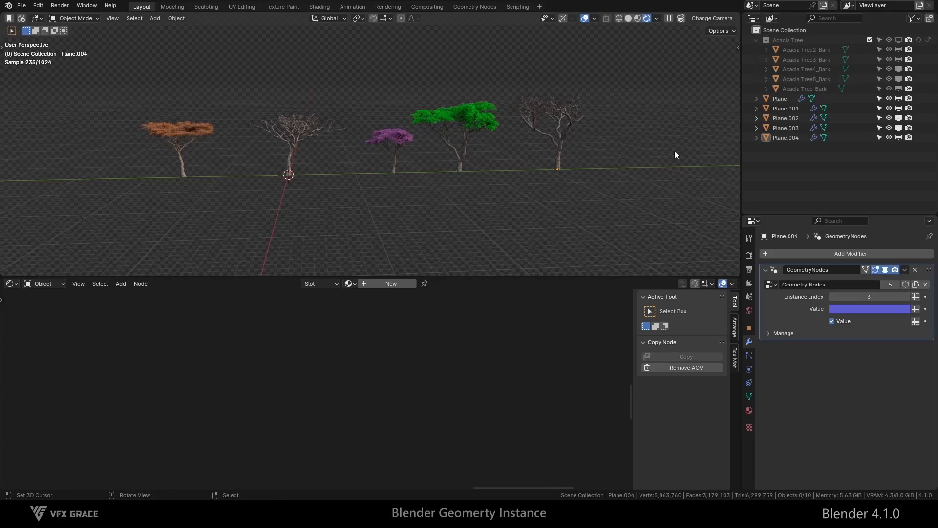
left_click(780, 98)
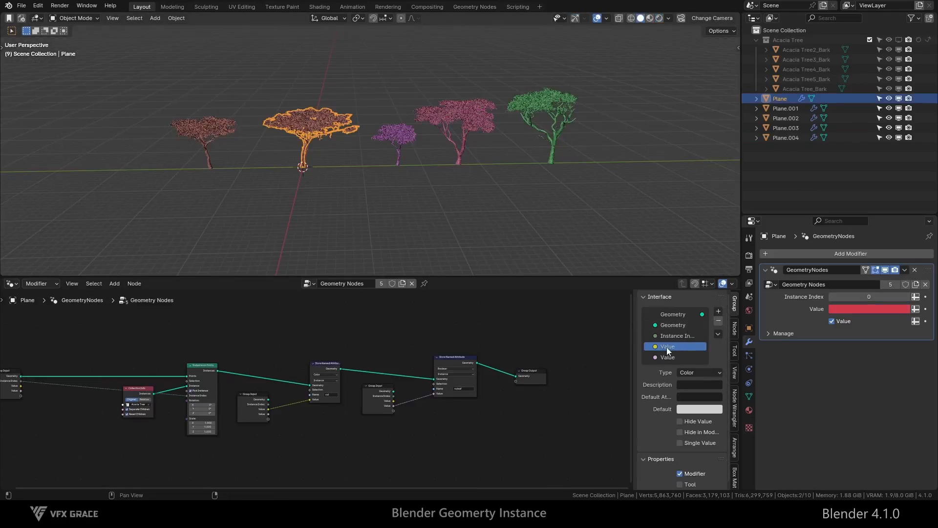
double_click(675, 346)
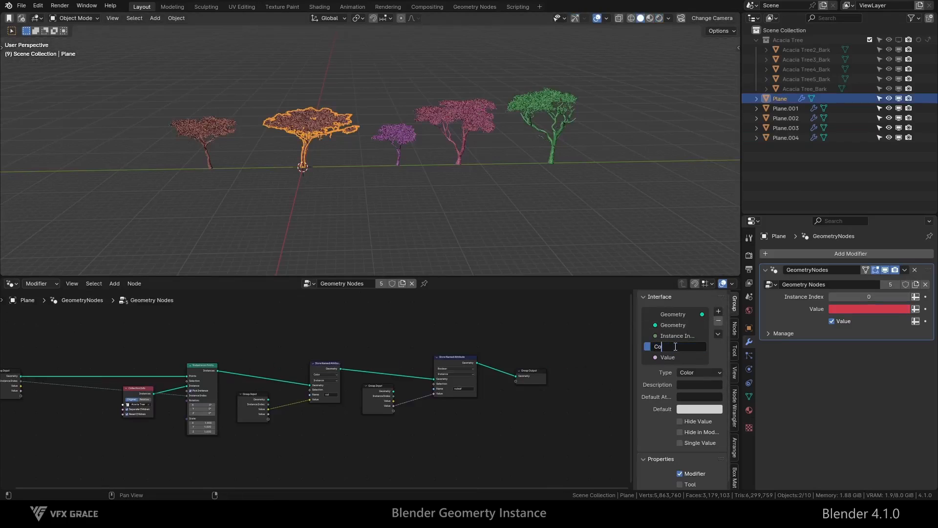
left_click(667, 357)
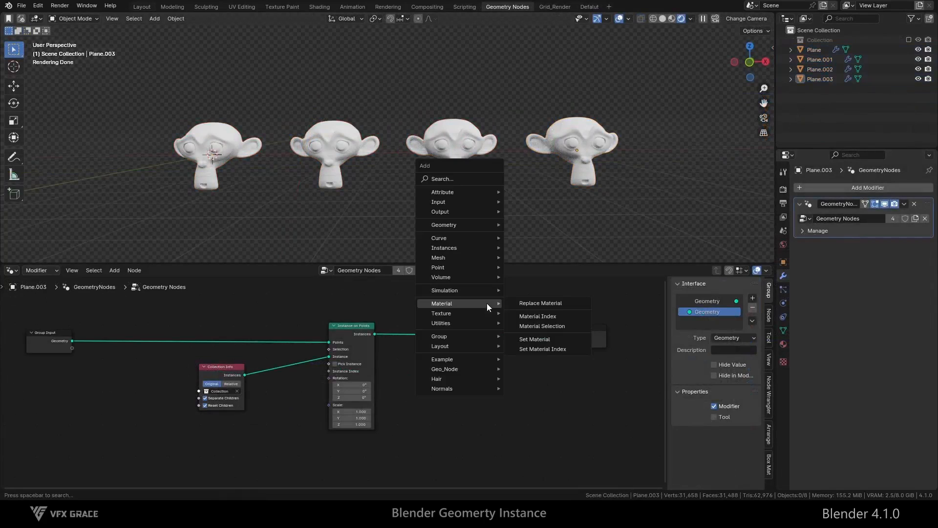
mouse_move(536, 316)
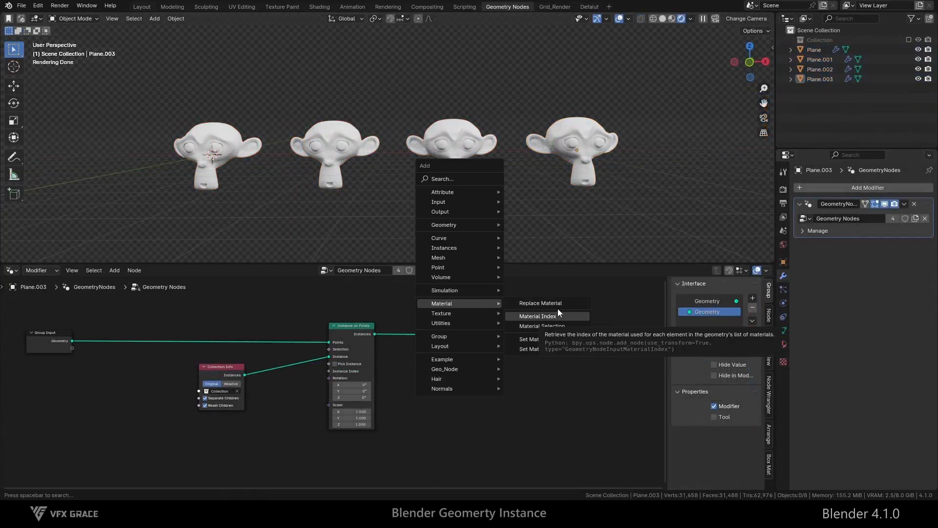
mouse_move(533, 339)
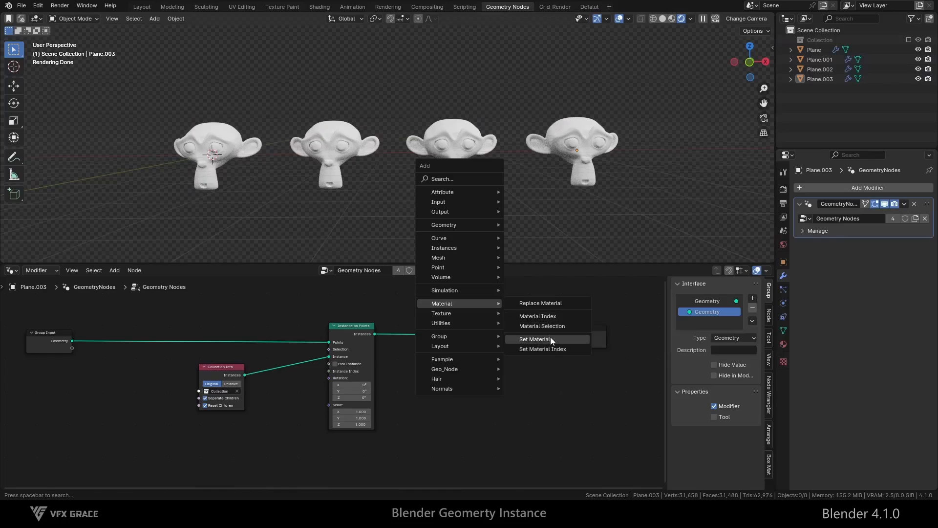
Step: Add a Set Material node after the instances and assign F Blue and F Gold to Suzannes
left_click(533, 339)
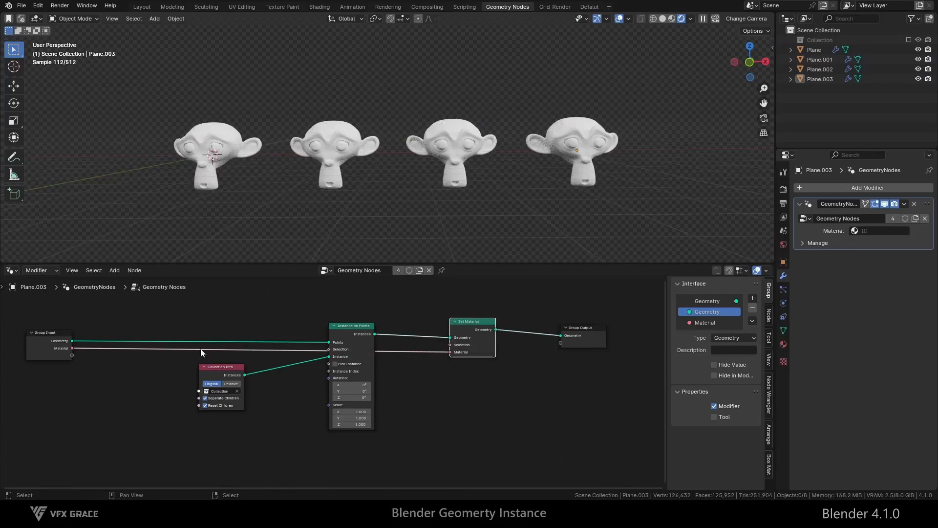
left_click(855, 230)
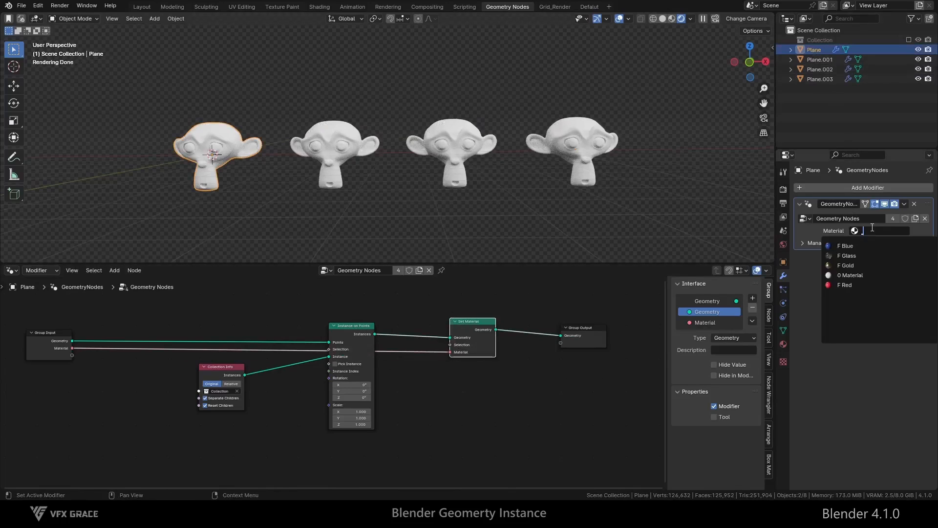
left_click(820, 59)
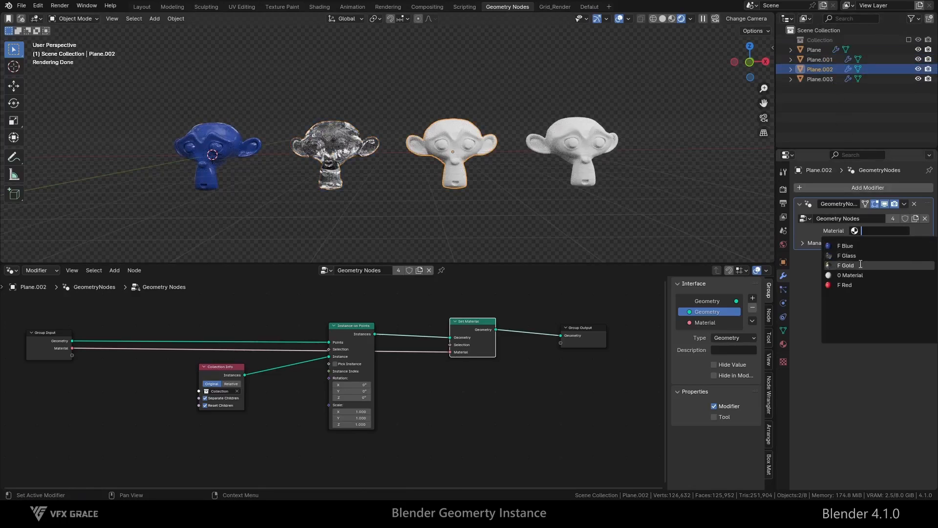
left_click(846, 285)
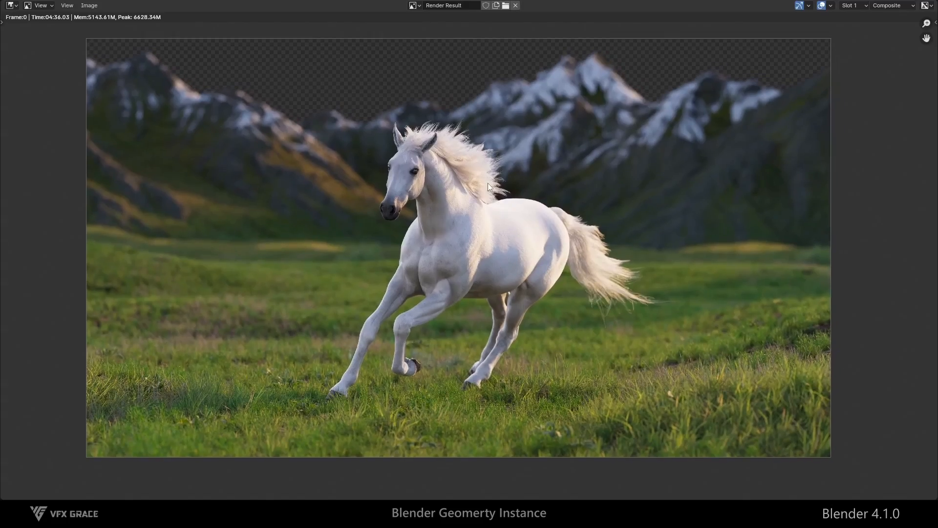
Step: Scroll around the Mountain02 shader node tree in the horse-in-meadow scene
scroll("up", 3)
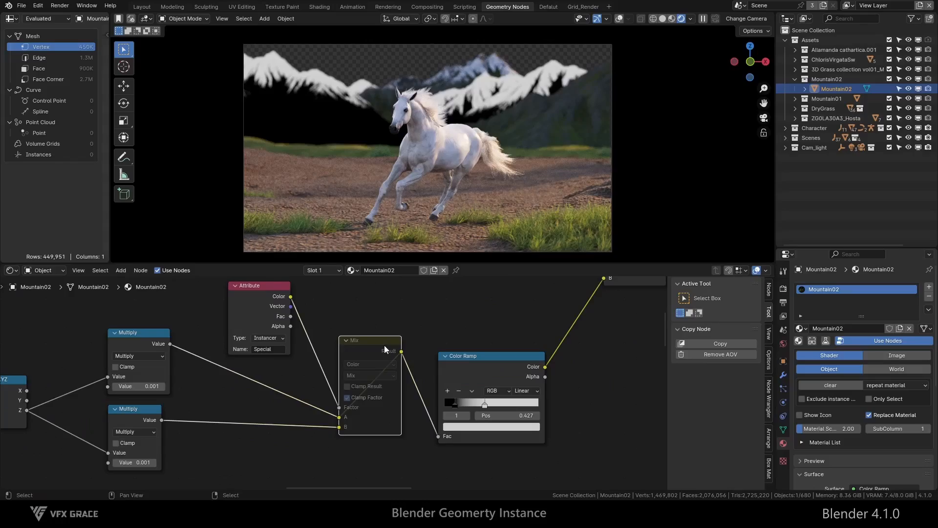
scroll("down", 3)
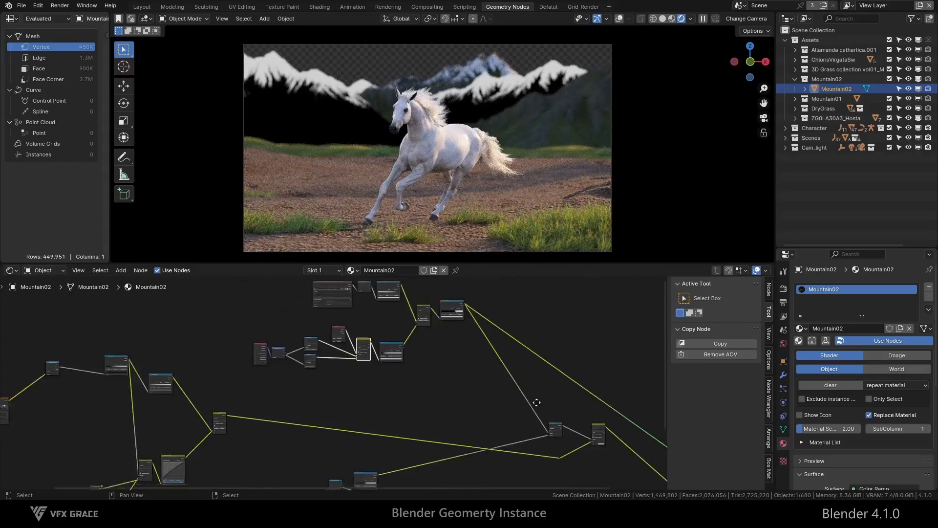